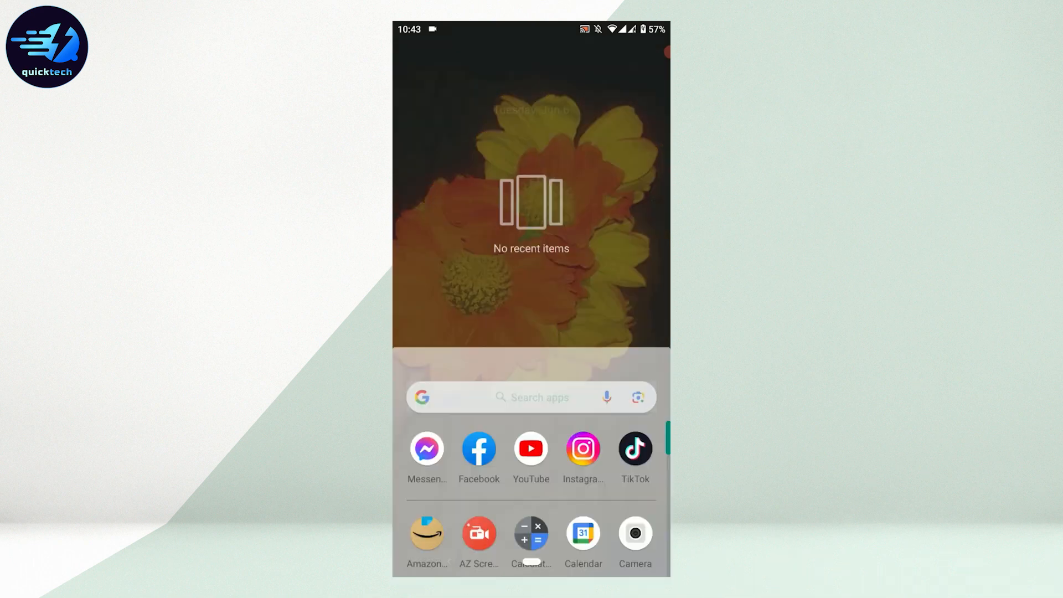
# Launch Facebook and go to Settings & privacy from the main menu.
pyautogui.click(478, 449)
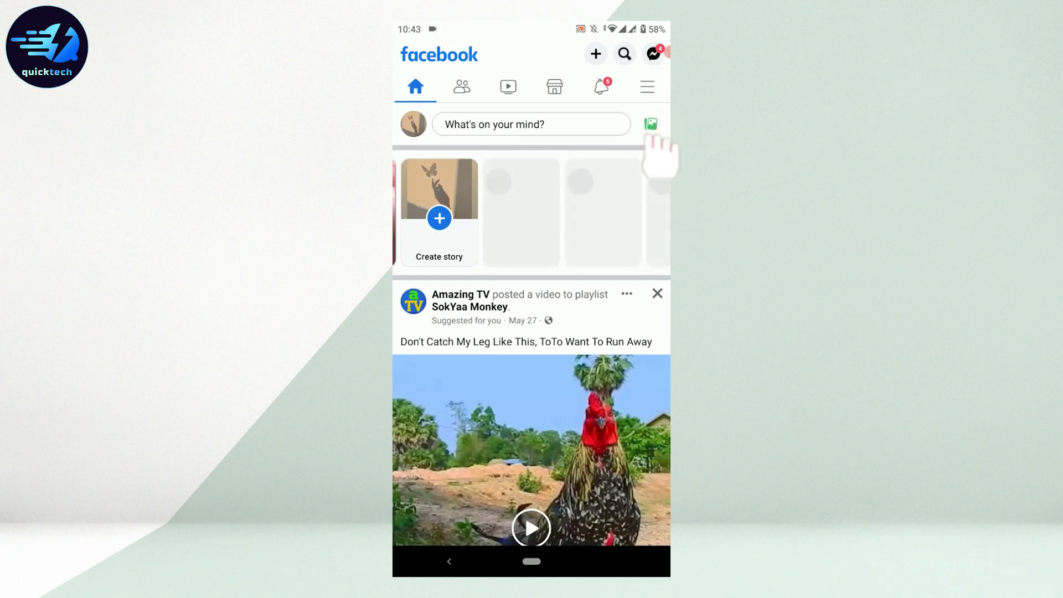
pyautogui.click(646, 87)
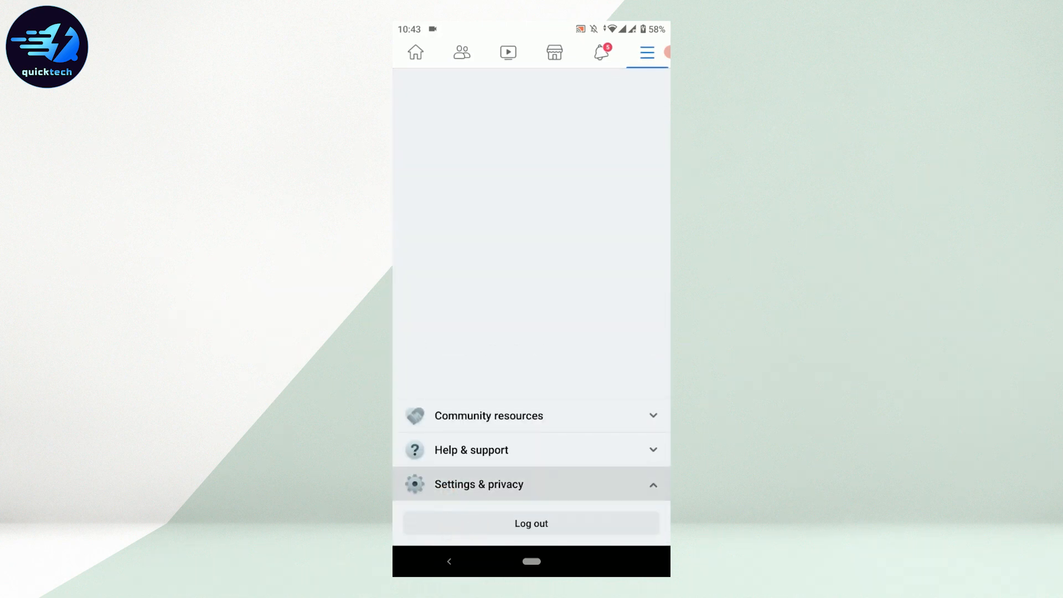
pyautogui.click(478, 484)
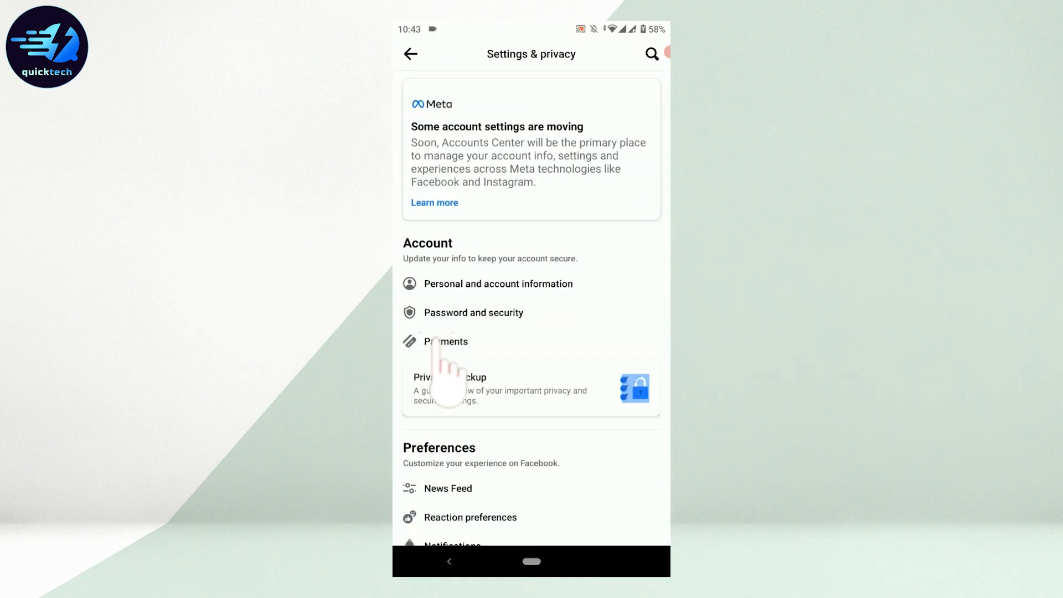
# Scroll to Audience and visibility and open 'How people find and contact you'.
pyautogui.scroll(-3)
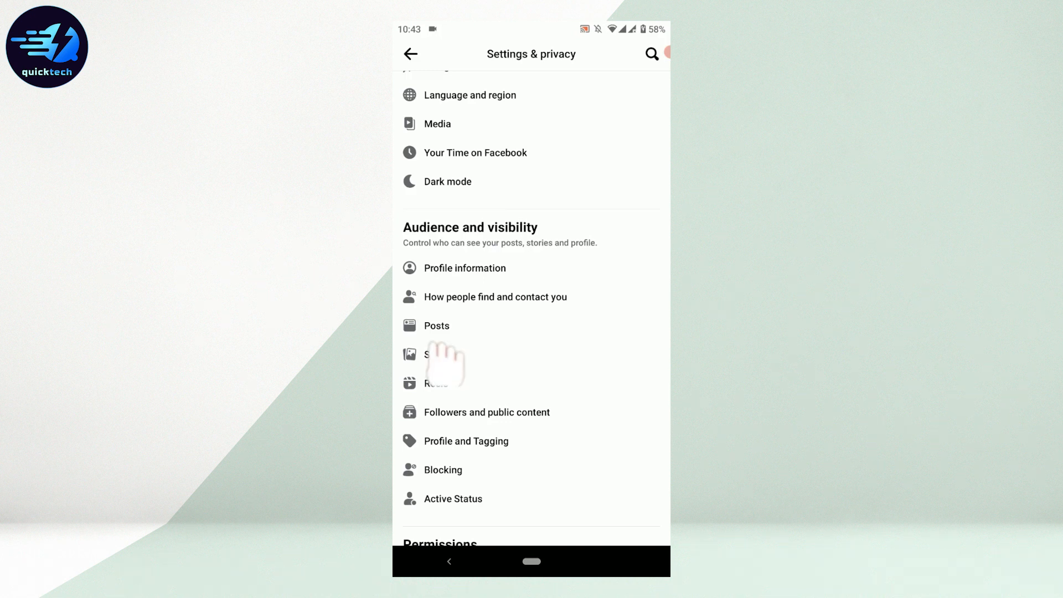
pyautogui.moveTo(445, 339)
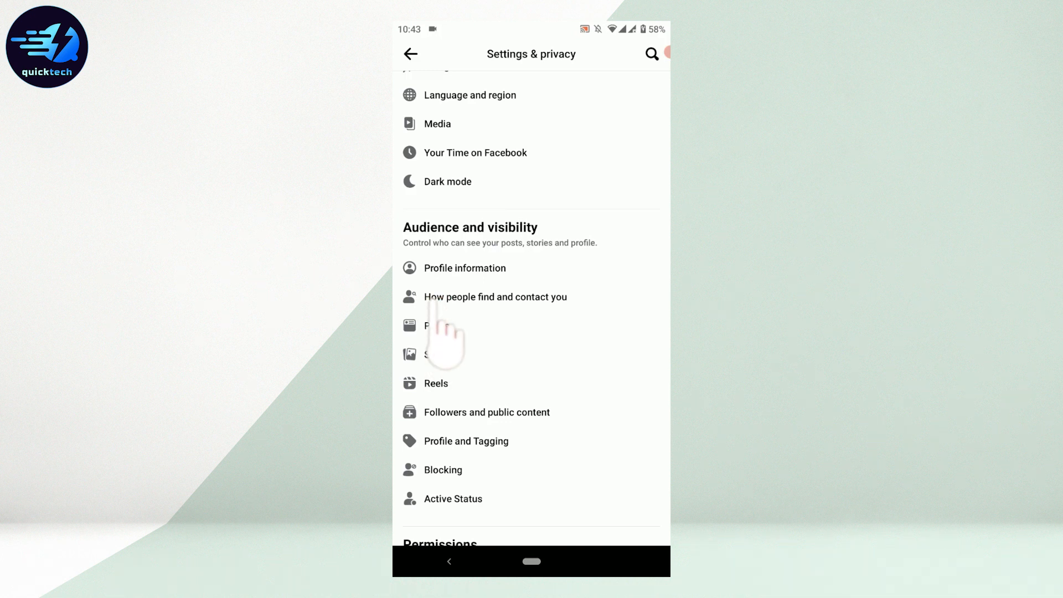
pyautogui.click(495, 296)
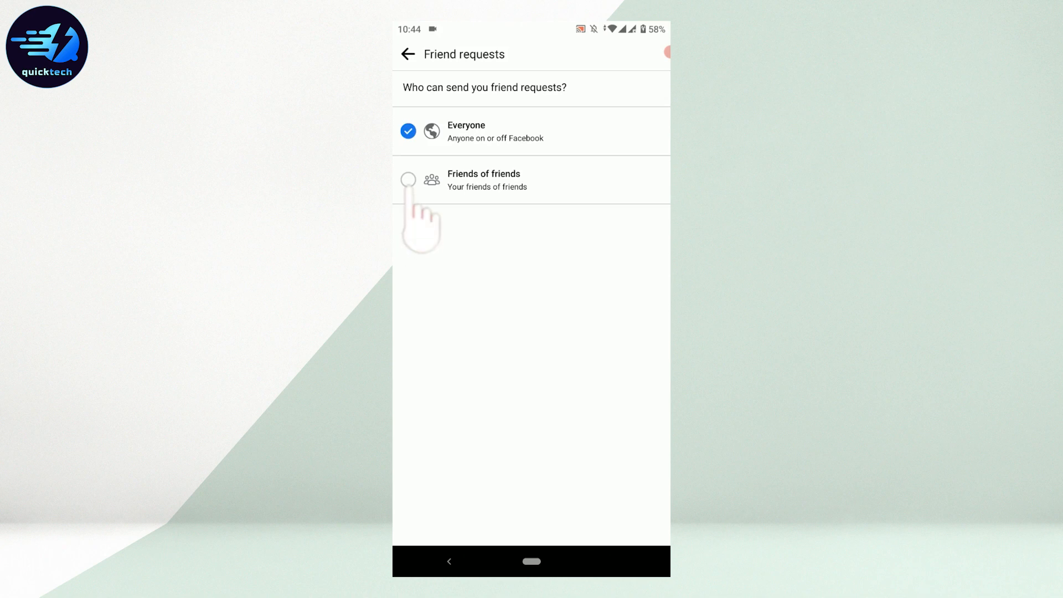
# Change 'Who can send you friend requests?' from Everyone to Friends of friends.
pyautogui.click(408, 179)
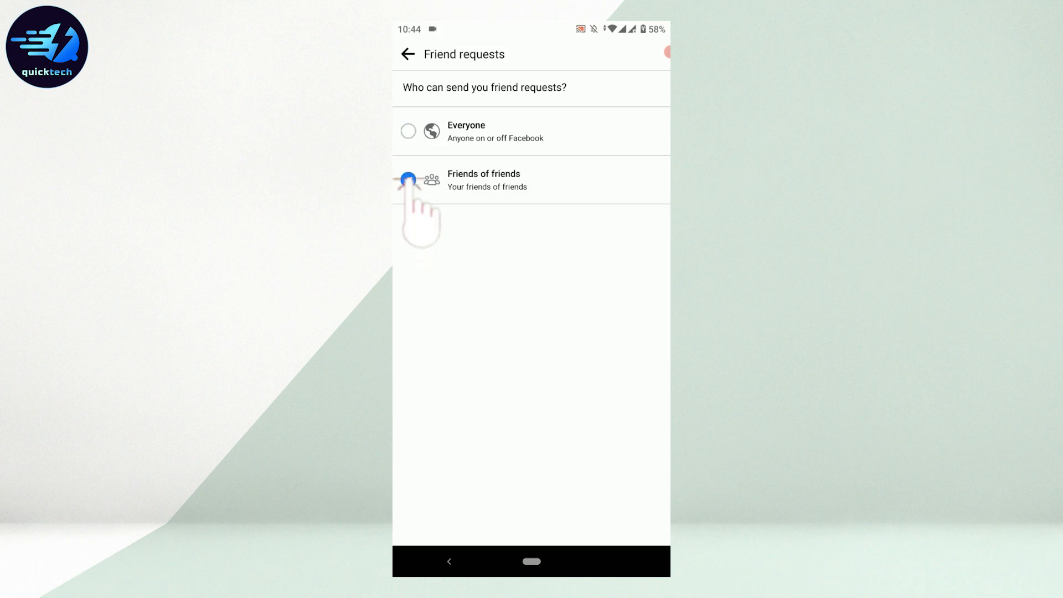
pyautogui.click(408, 180)
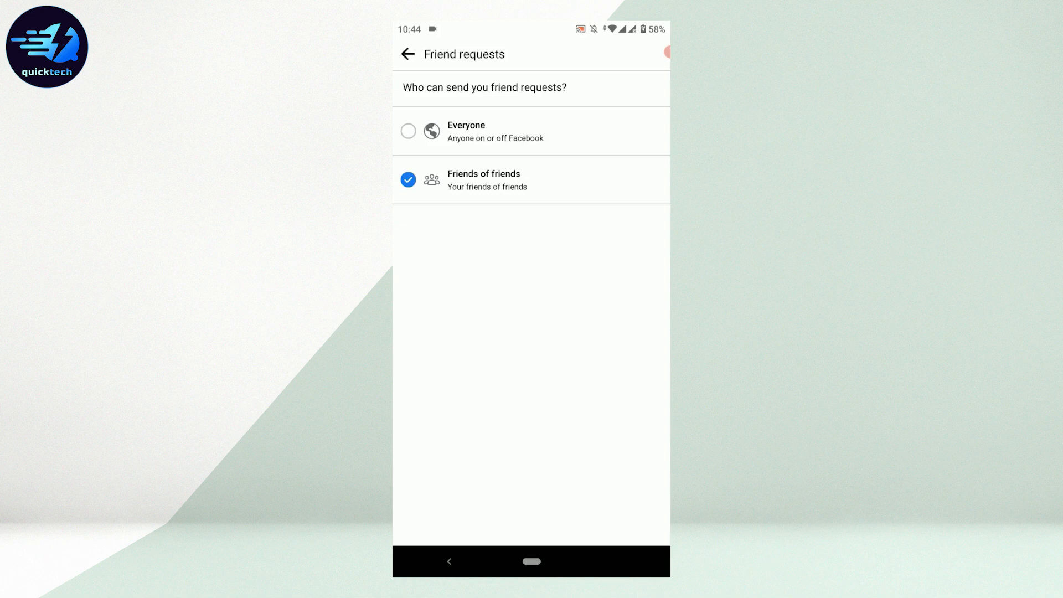